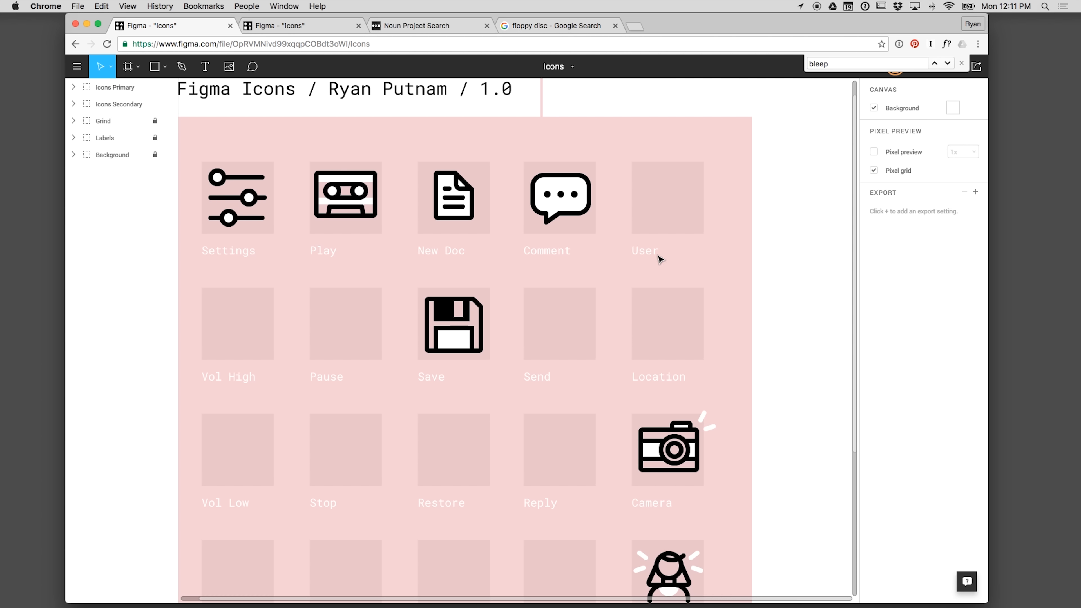
pyautogui.moveTo(679, 317)
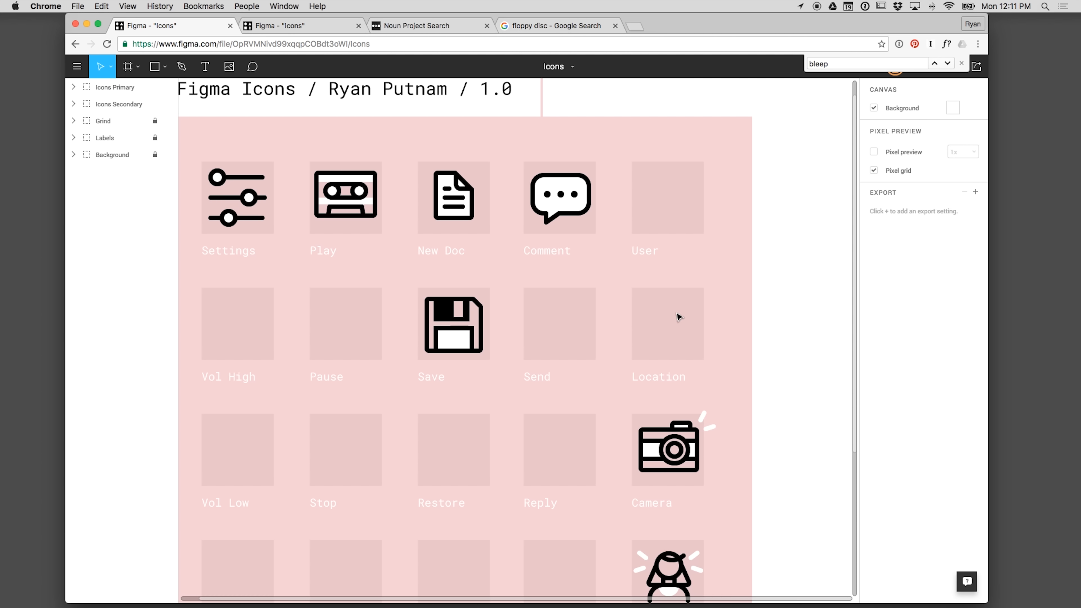
pyautogui.moveTo(626, 391)
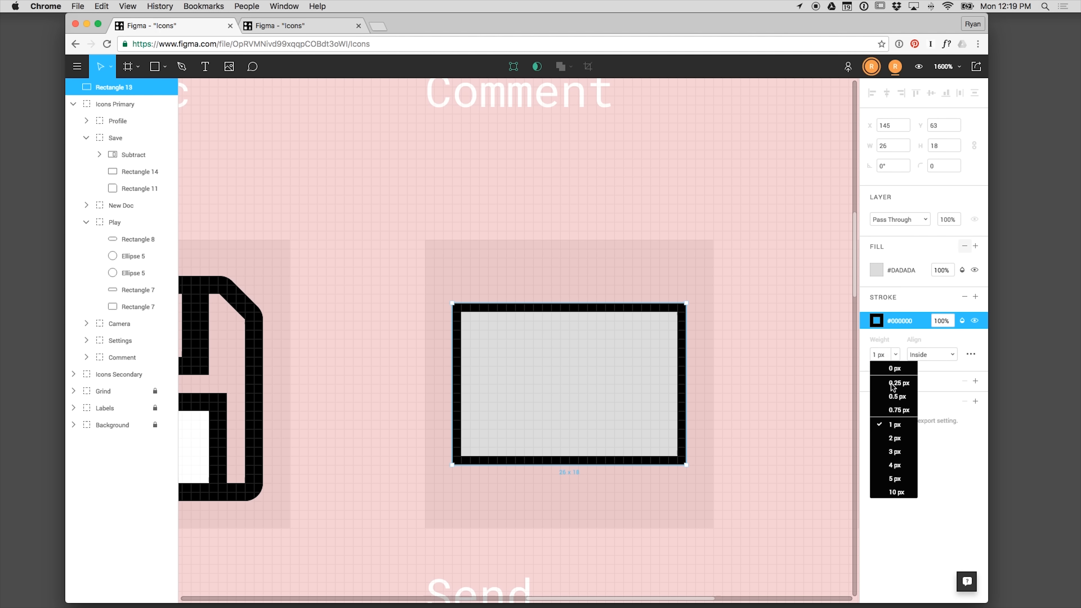
# Step: Give the Send rectangle a 2 px black stroke, no fill and rounded corners
pyautogui.click(894, 438)
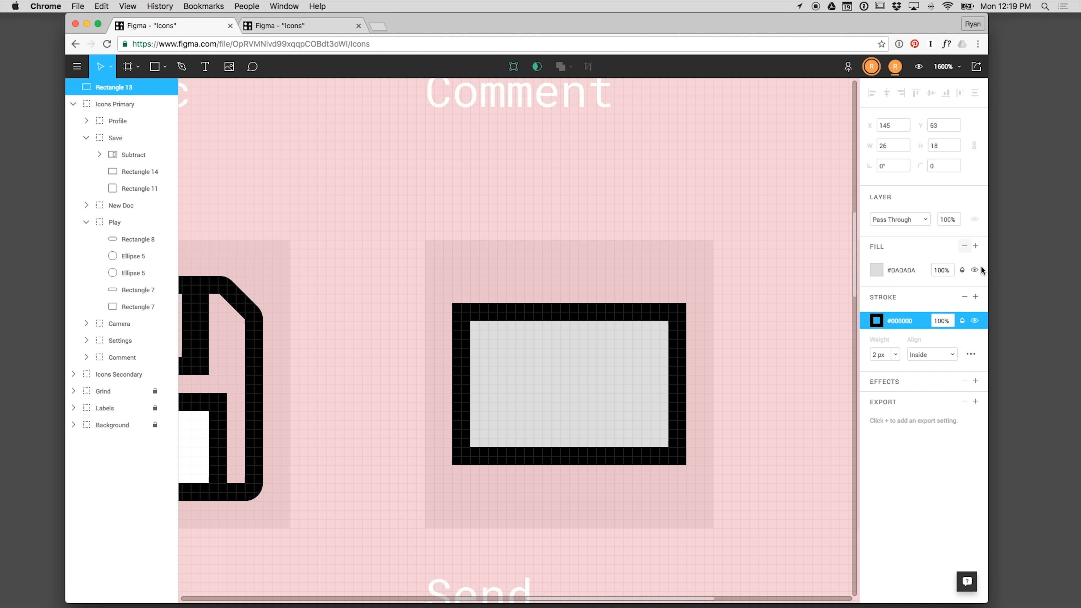
pyautogui.click(964, 246)
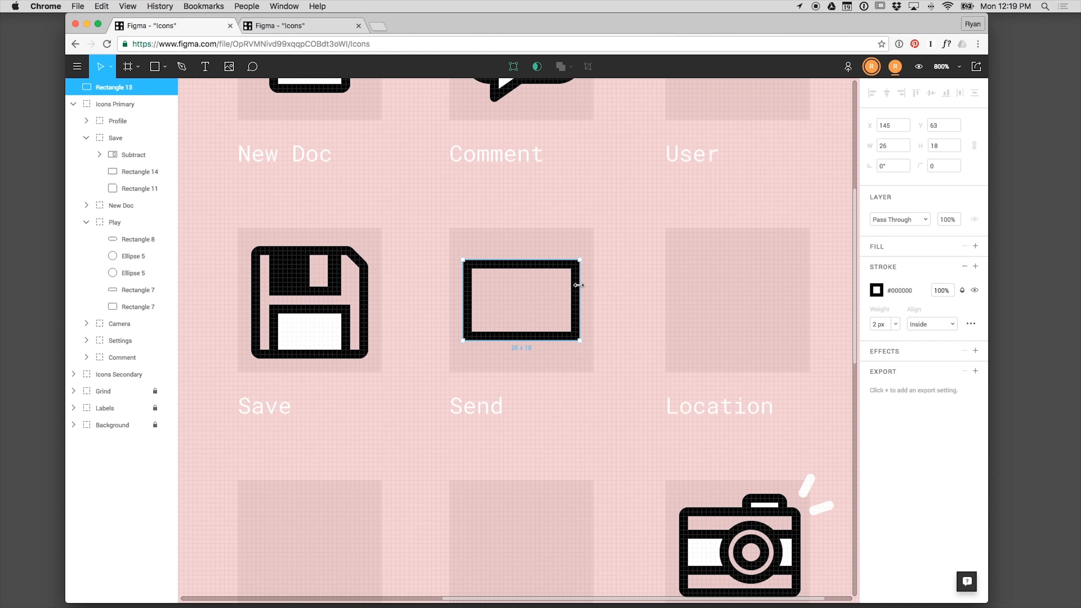
pyautogui.click(944, 166)
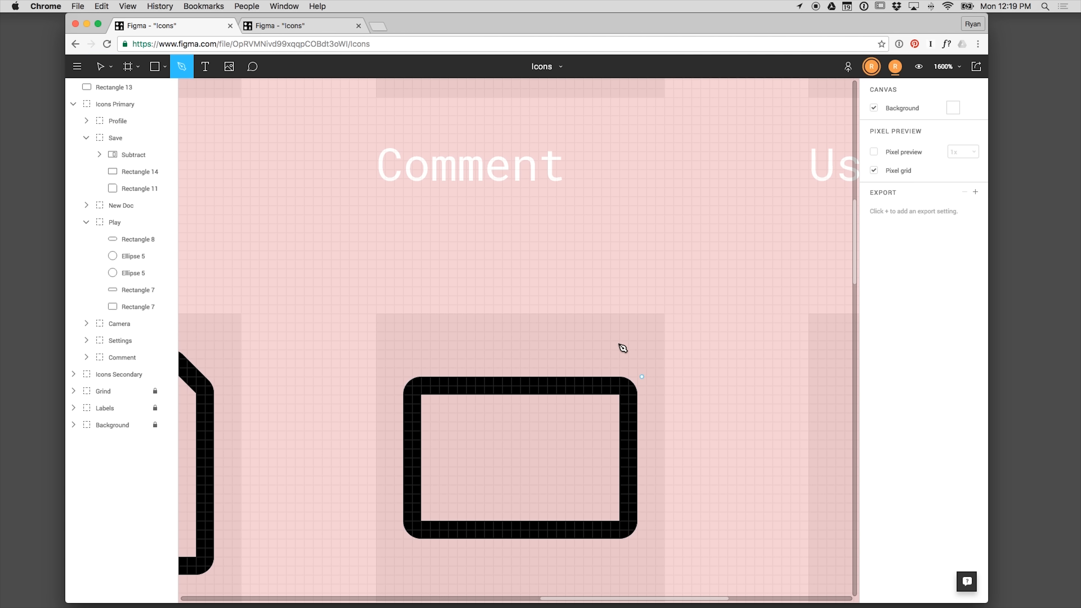
# Step: Draw the V-shaped envelope flap with the Pen tool and adjust the diagonal line's stroke weight
pyautogui.moveTo(411, 385); pyautogui.dragTo(534, 462)
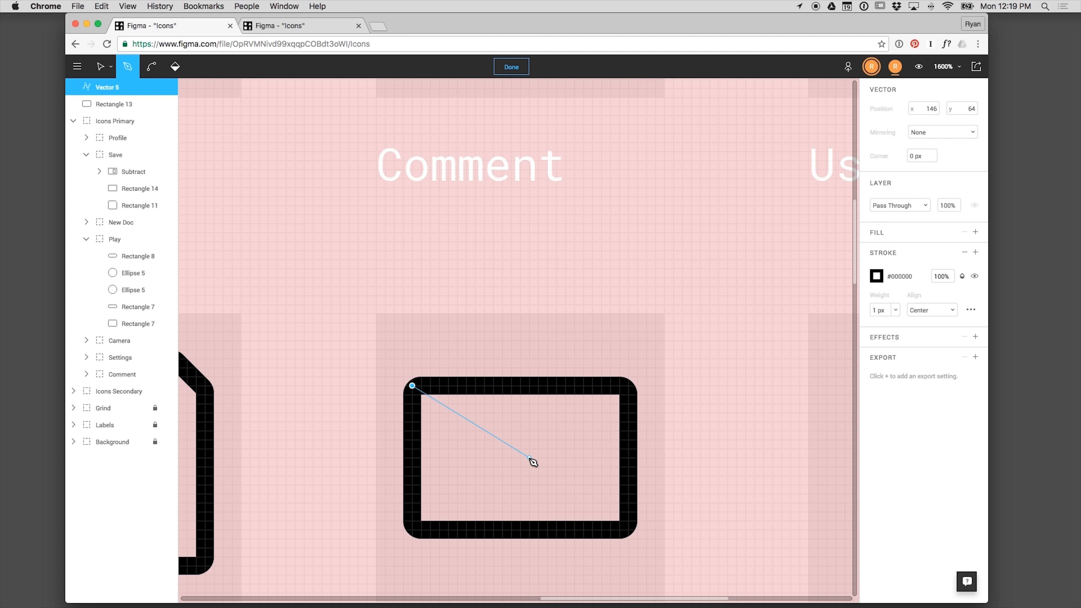
pyautogui.click(630, 385)
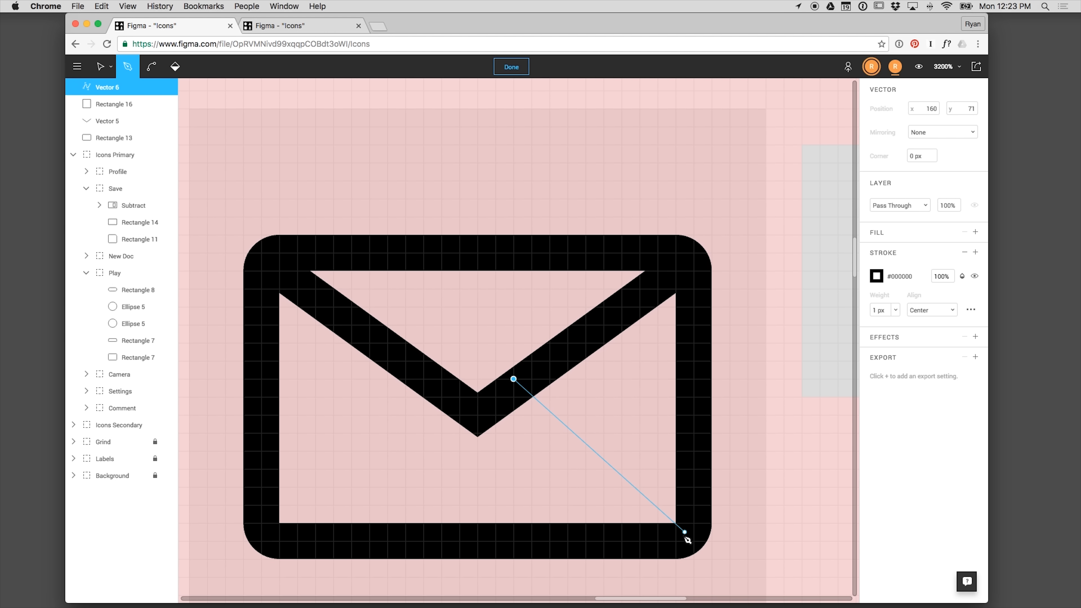
pyautogui.click(882, 310)
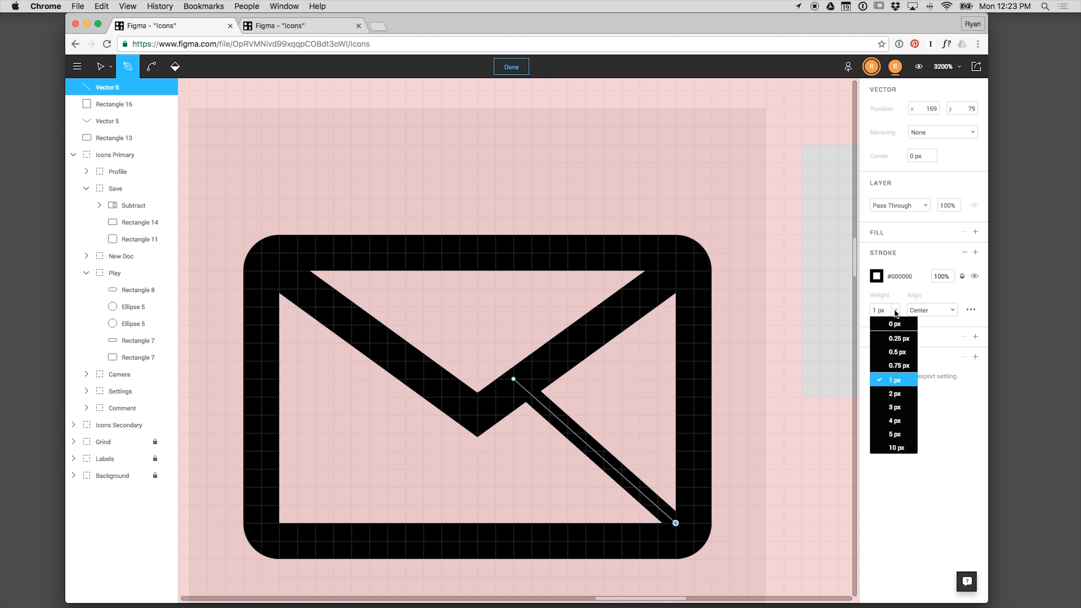